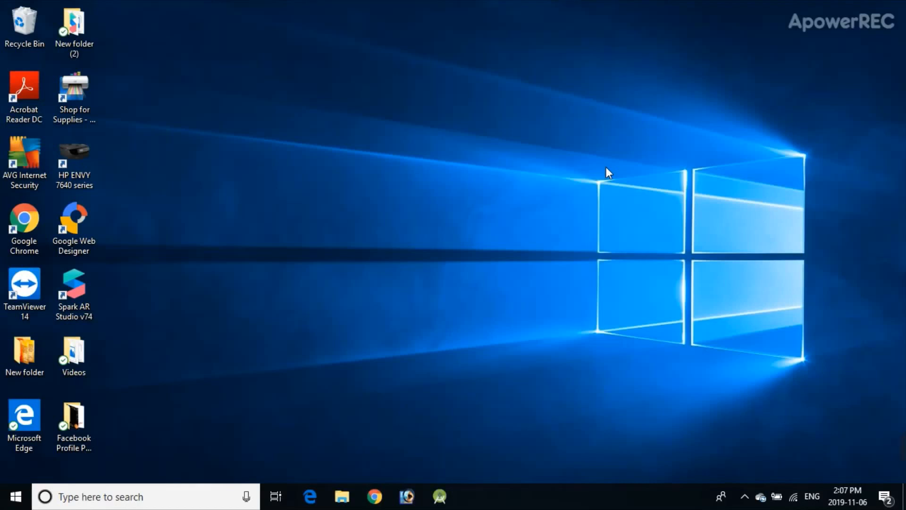
{"action": "mouse_move", "coordinate": [562, 202]}
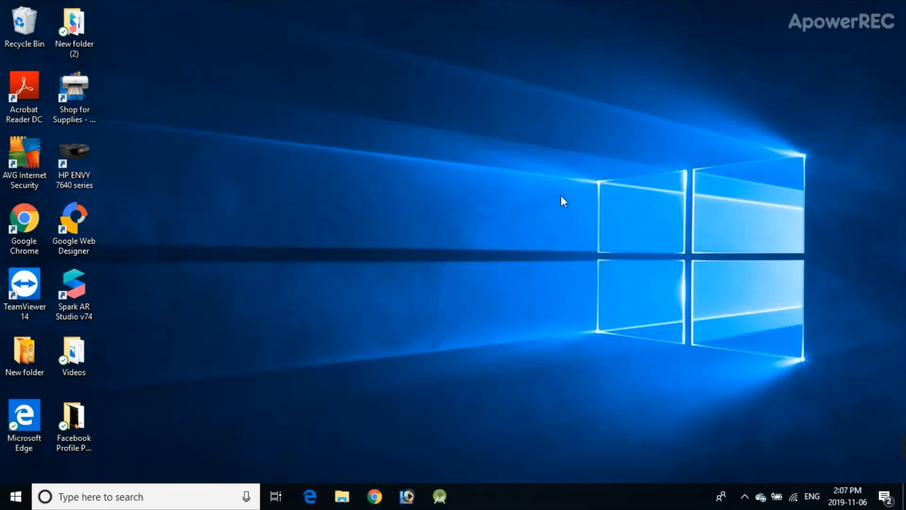
{"action": "mouse_move", "coordinate": [373, 494]}
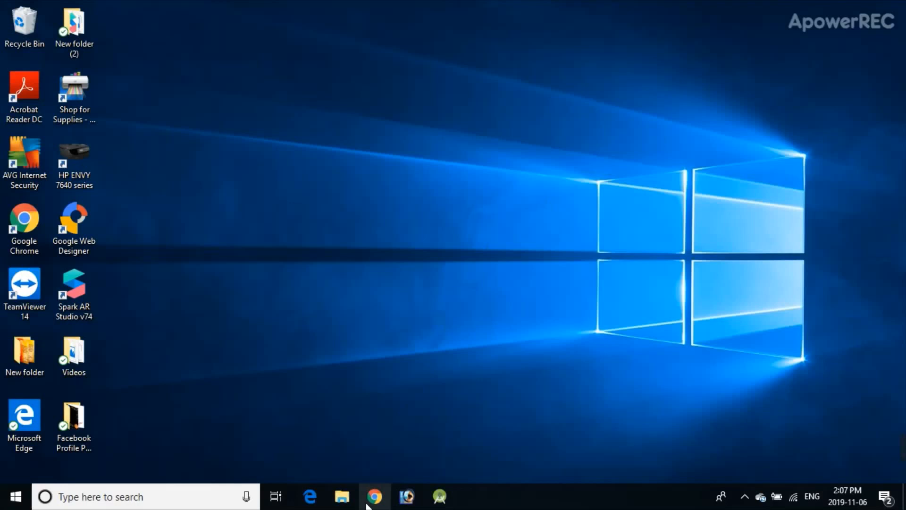
{"action": "mouse_move", "coordinate": [375, 504]}
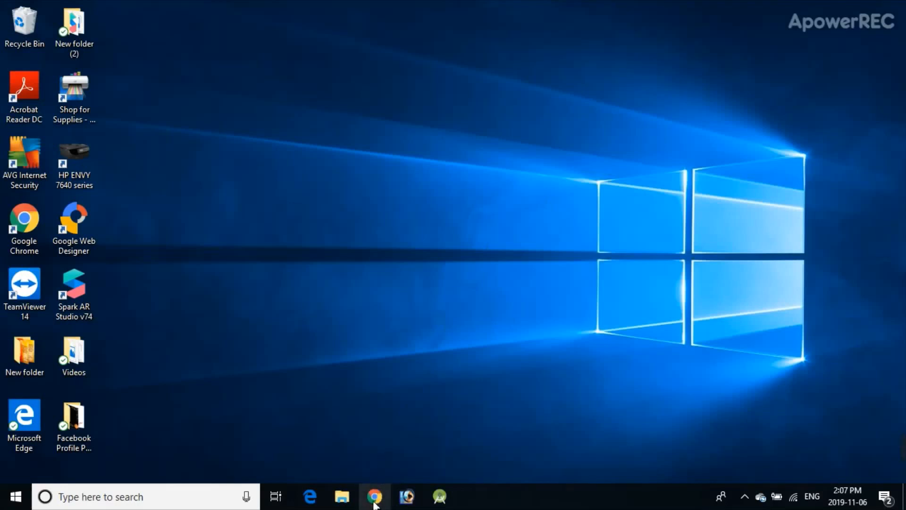
Open hotmail.com in Chrome and sign in to Outlook with the account email and password
{"action": "left_click", "coordinate": [373, 494]}
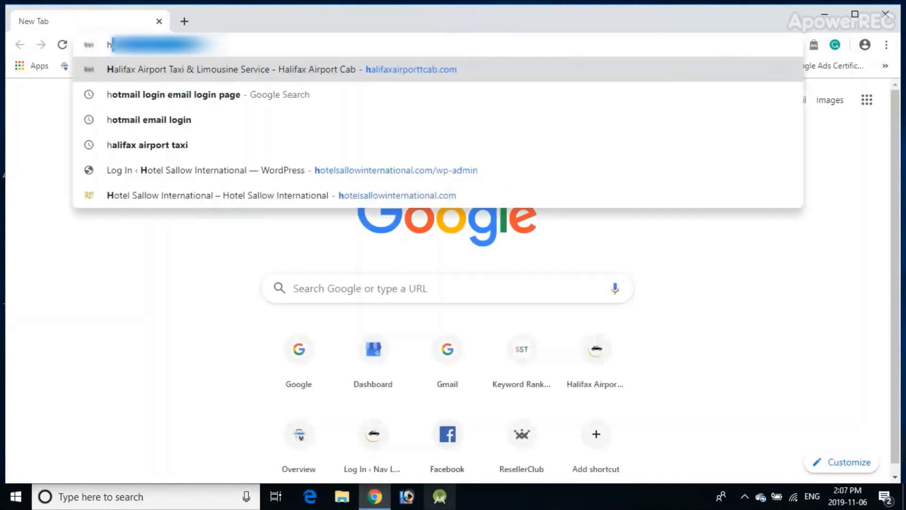
{"action": "type", "text": "hotmail.com"}
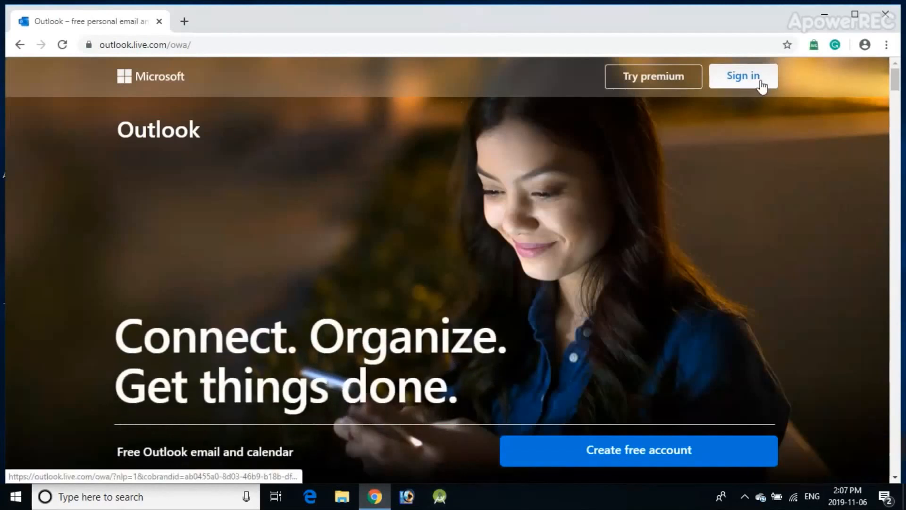
{"action": "left_click", "coordinate": [743, 75]}
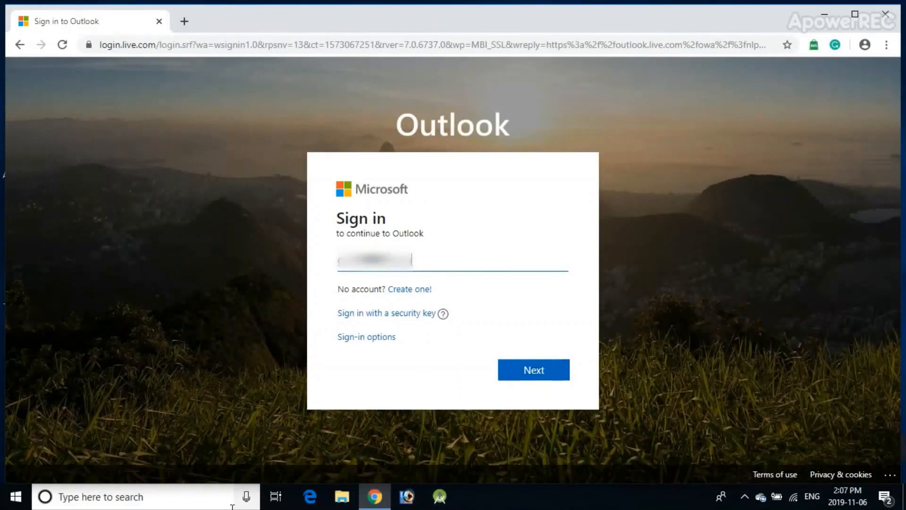
{"action": "type", "text": "otmail.com"}
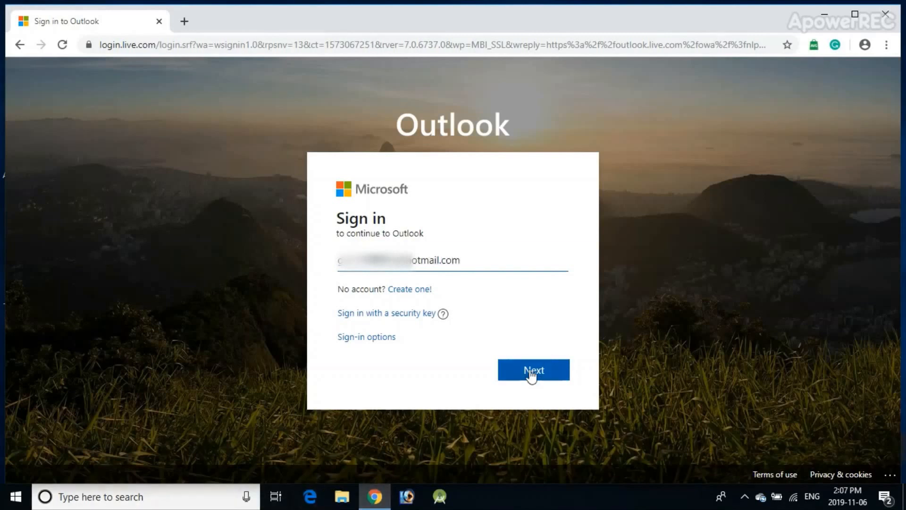
{"action": "left_click", "coordinate": [533, 370]}
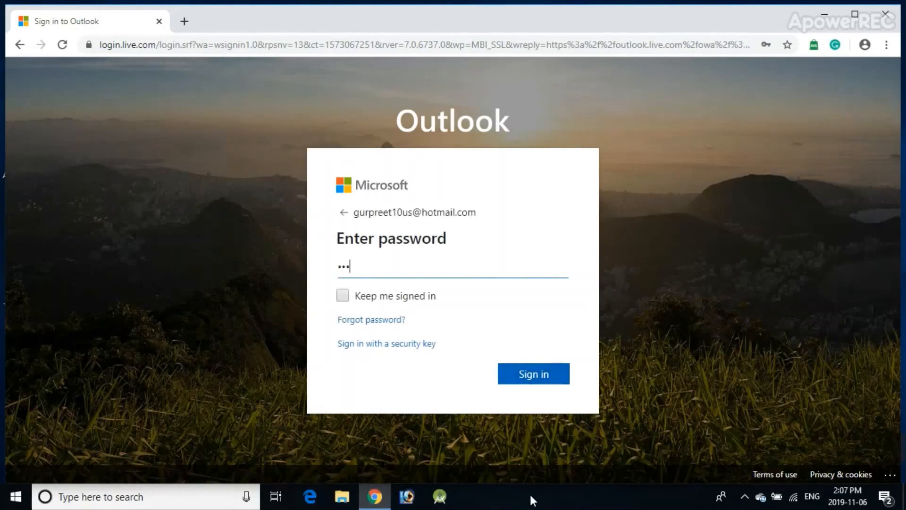
{"action": "type", "text": "••••••••"}
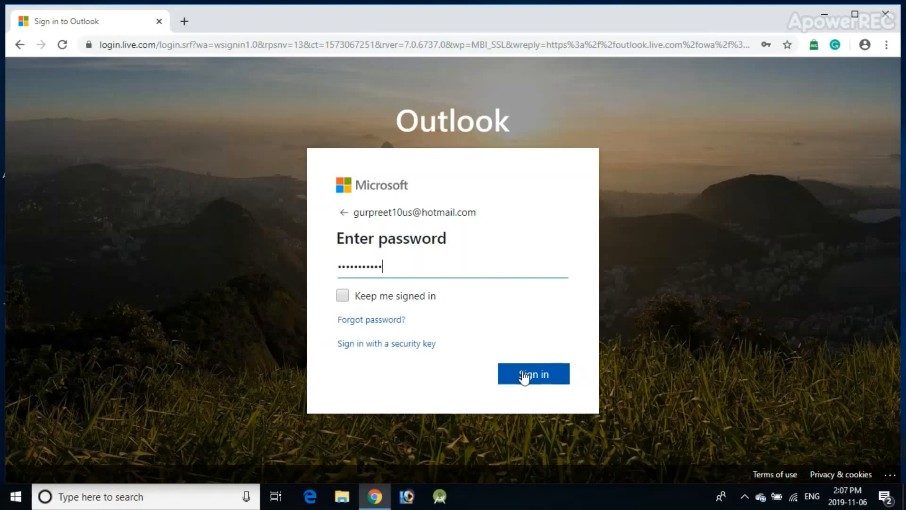
{"action": "left_click", "coordinate": [533, 374]}
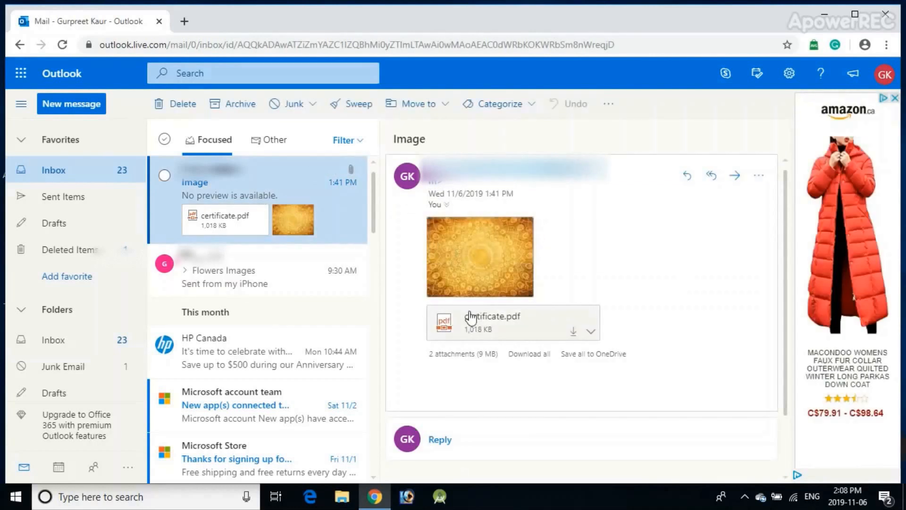
{"action": "mouse_move", "coordinate": [472, 317]}
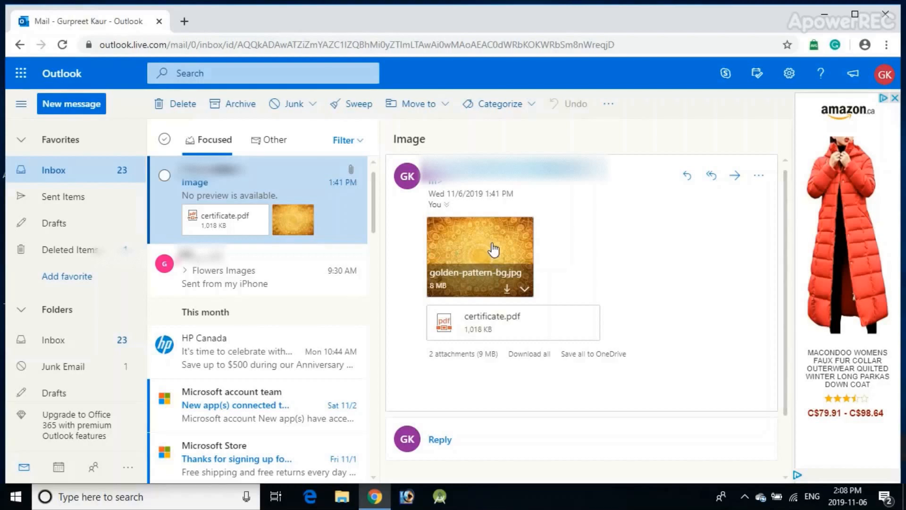
Save the golden pattern image attachment to the Desktop as bg.jpg
{"action": "left_click", "coordinate": [492, 248]}
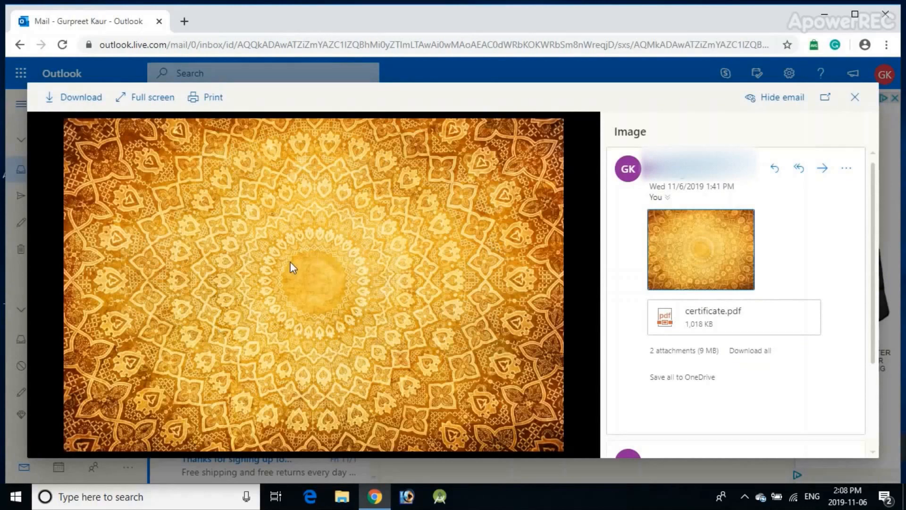
{"action": "mouse_move", "coordinate": [252, 298]}
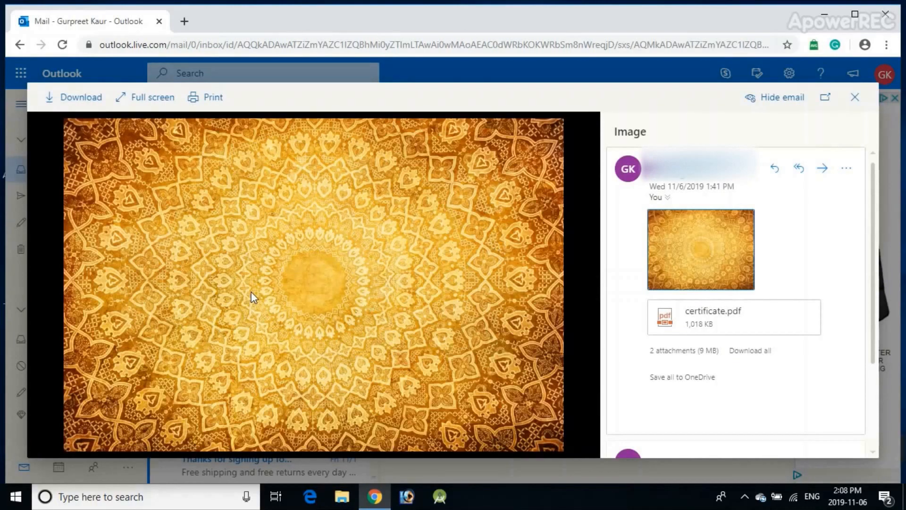
{"action": "mouse_move", "coordinate": [284, 194]}
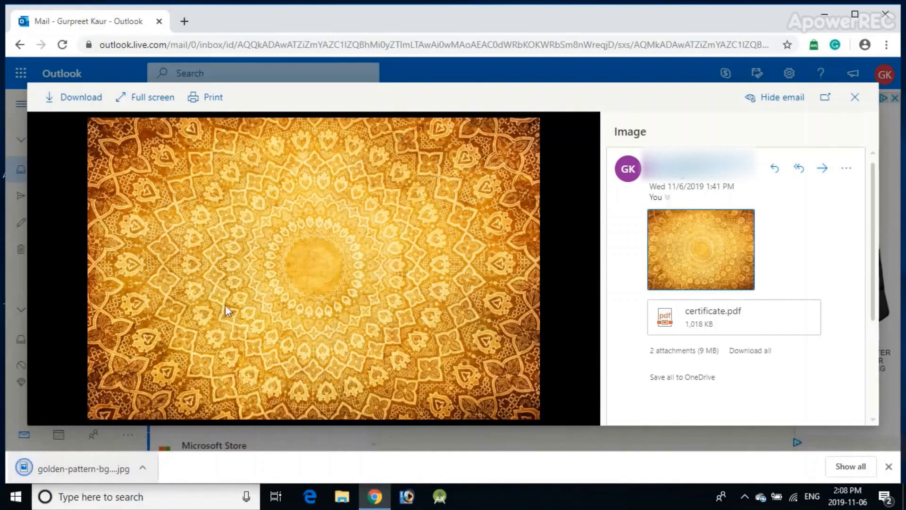
{"action": "right_click", "coordinate": [289, 255]}
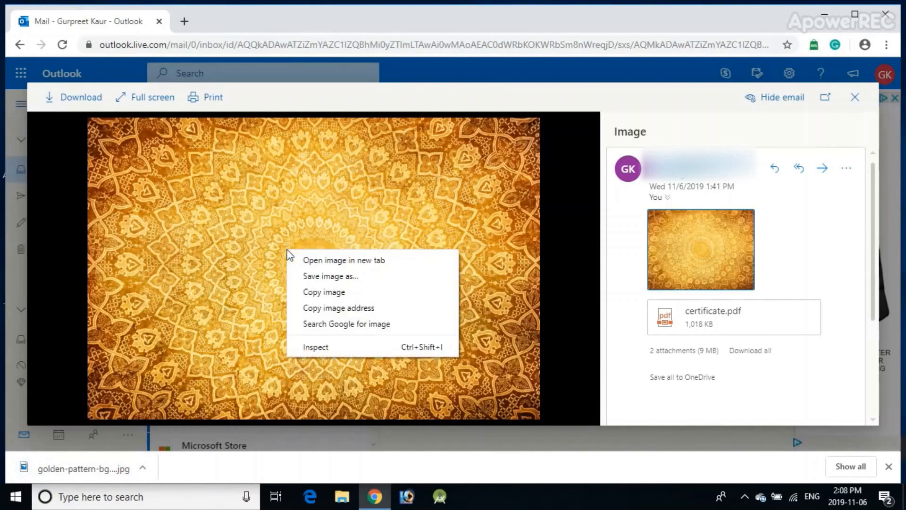
{"action": "mouse_move", "coordinate": [330, 276]}
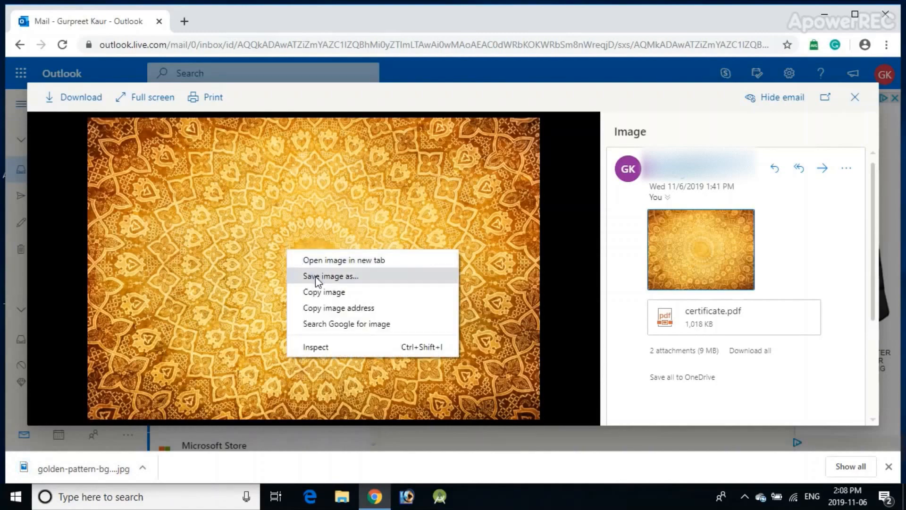
{"action": "left_click", "coordinate": [320, 276]}
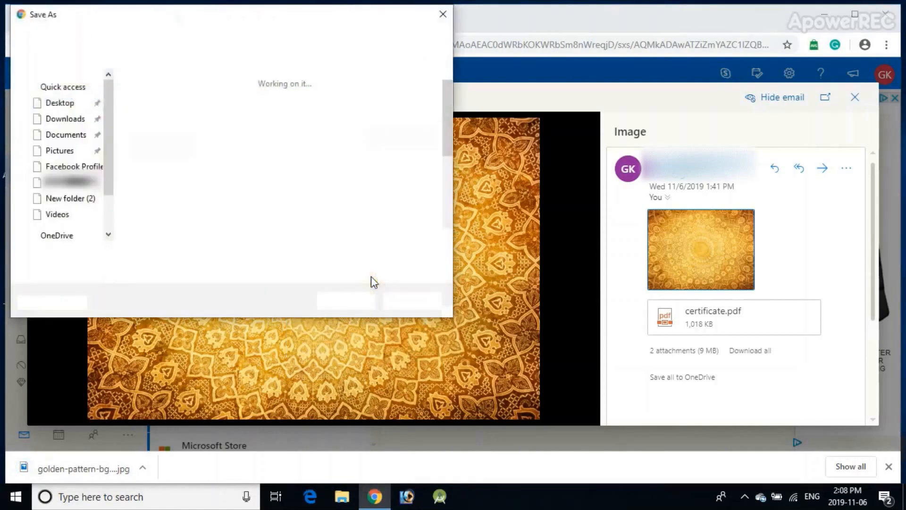
{"action": "left_click", "coordinate": [60, 103]}
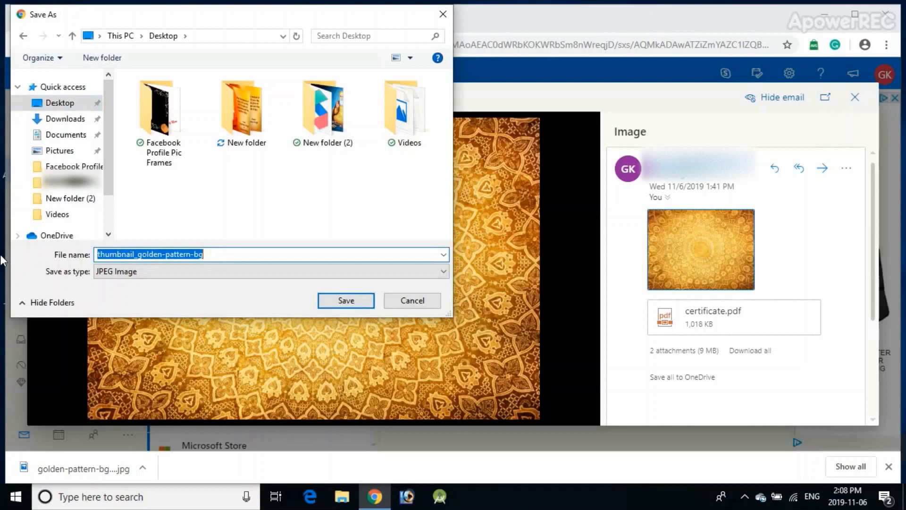
{"action": "type", "text": "bg"}
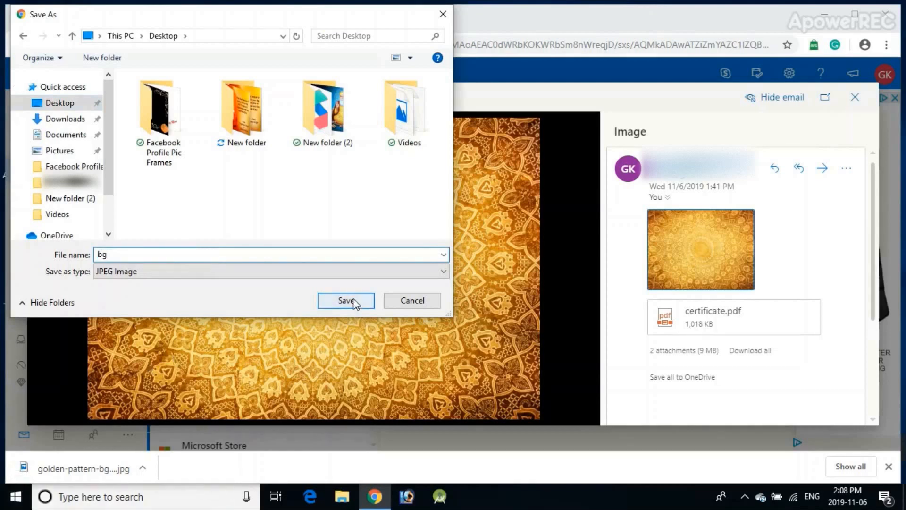
{"action": "left_click", "coordinate": [346, 301]}
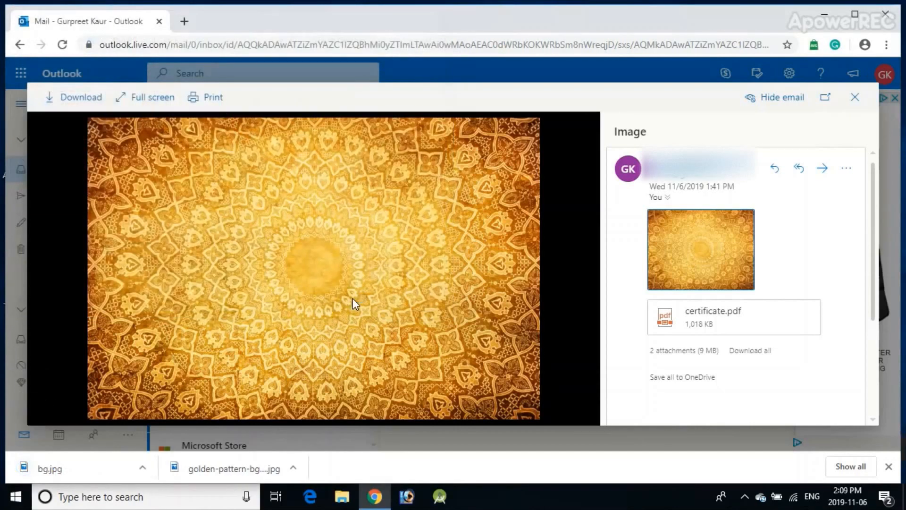
{"action": "mouse_move", "coordinate": [854, 97]}
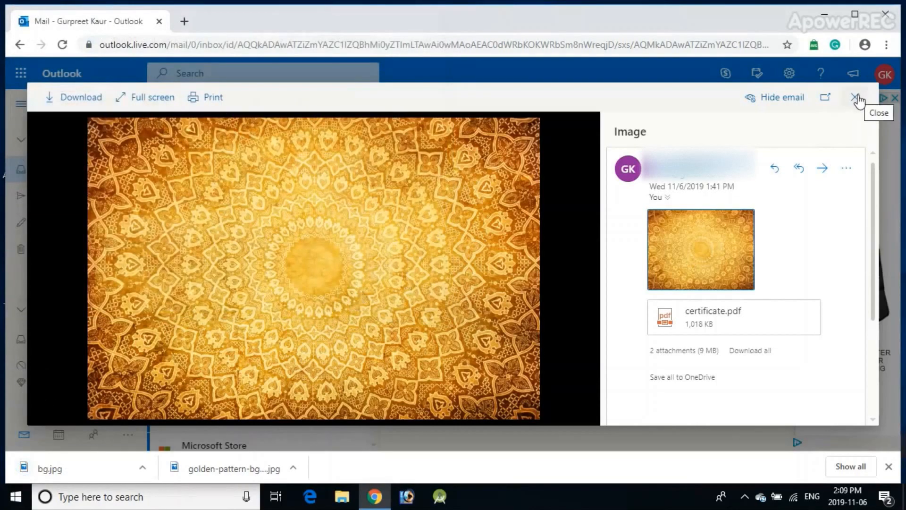
Close the image preview and download the certificate.pdf attachment
{"action": "left_click", "coordinate": [854, 97]}
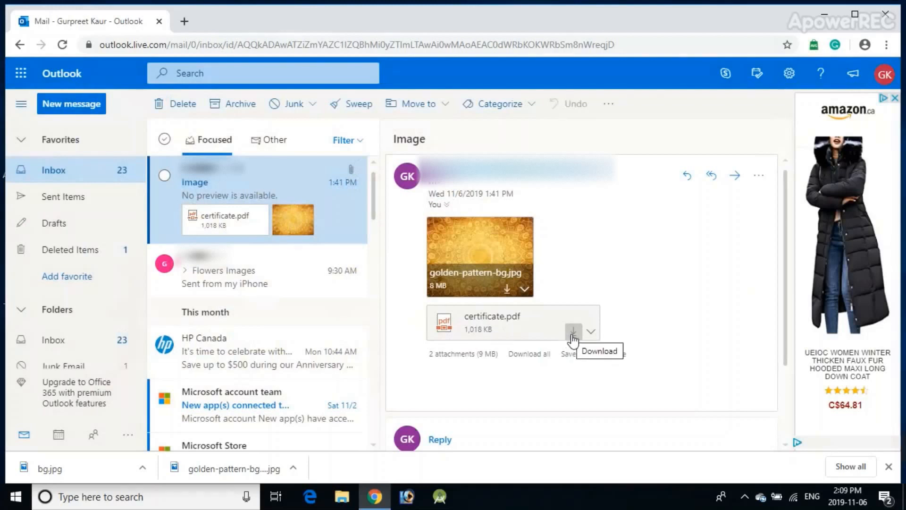
{"action": "left_click", "coordinate": [572, 329]}
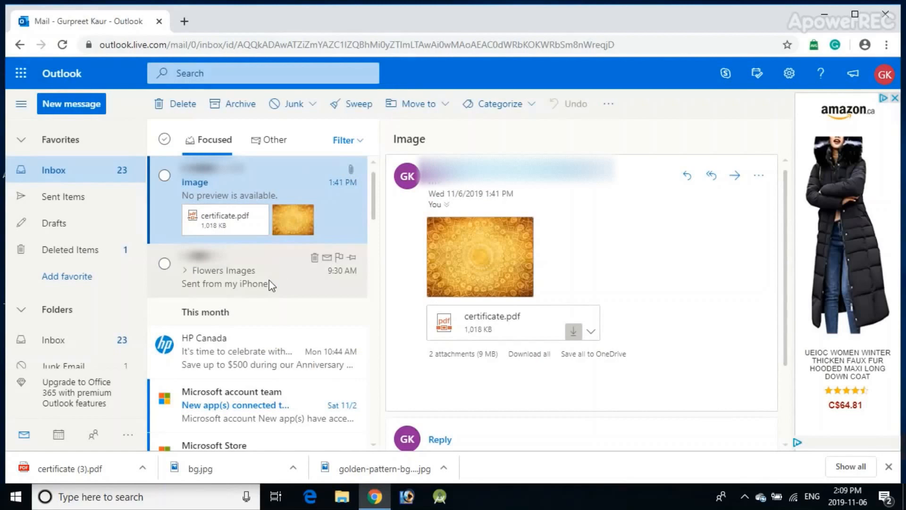
{"action": "mouse_move", "coordinate": [258, 290]}
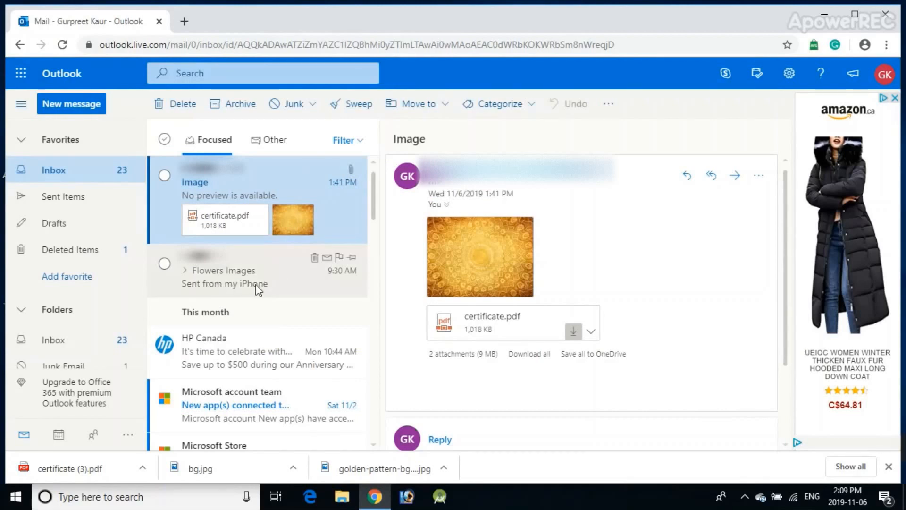
Open the Flowers Images email and download its sunflower photo as image1.jpeg
{"action": "left_click", "coordinate": [243, 276]}
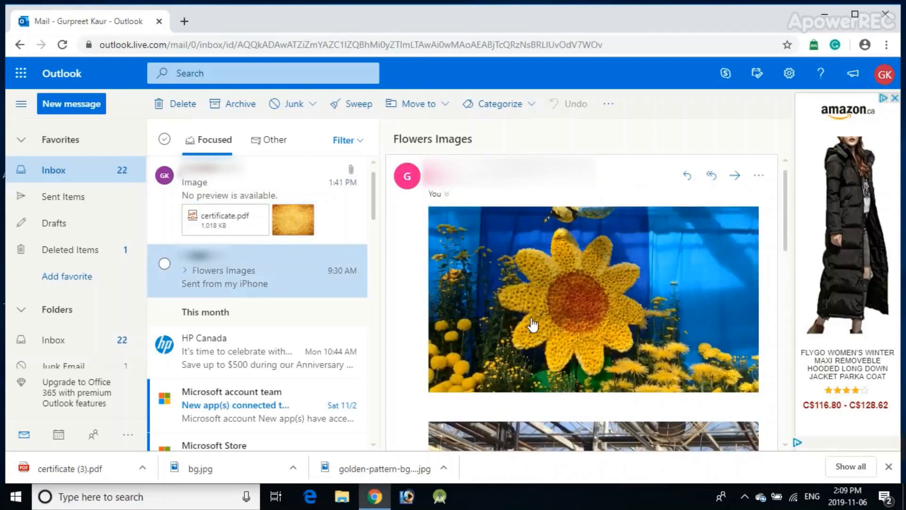
{"action": "mouse_move", "coordinate": [654, 325]}
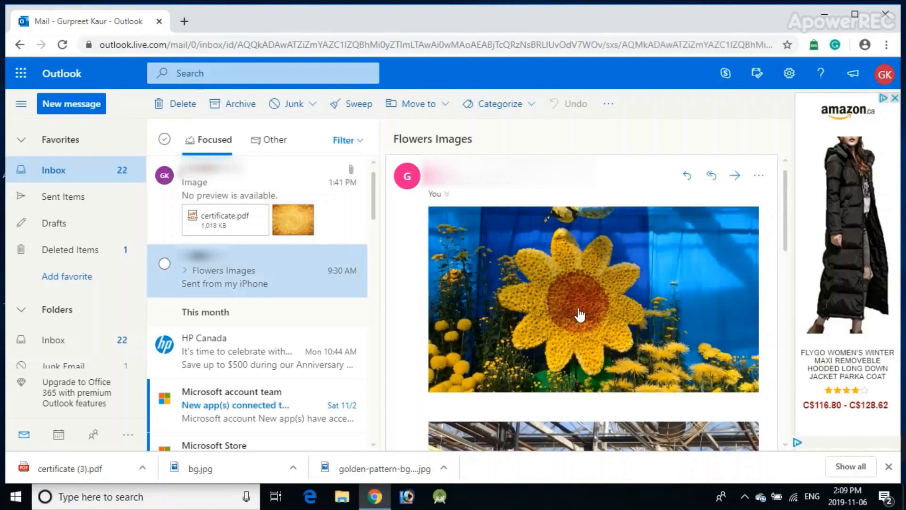
{"action": "left_click", "coordinate": [578, 315]}
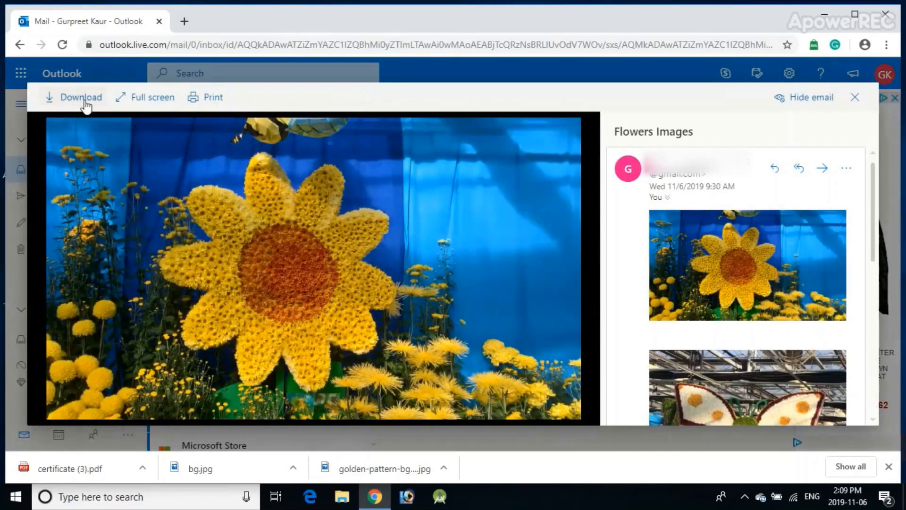
{"action": "mouse_move", "coordinate": [80, 102]}
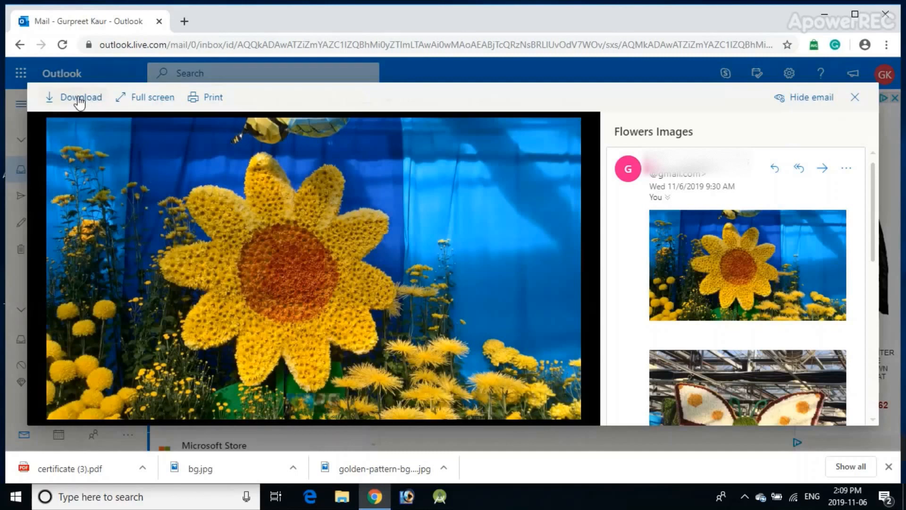
{"action": "left_click", "coordinate": [78, 97]}
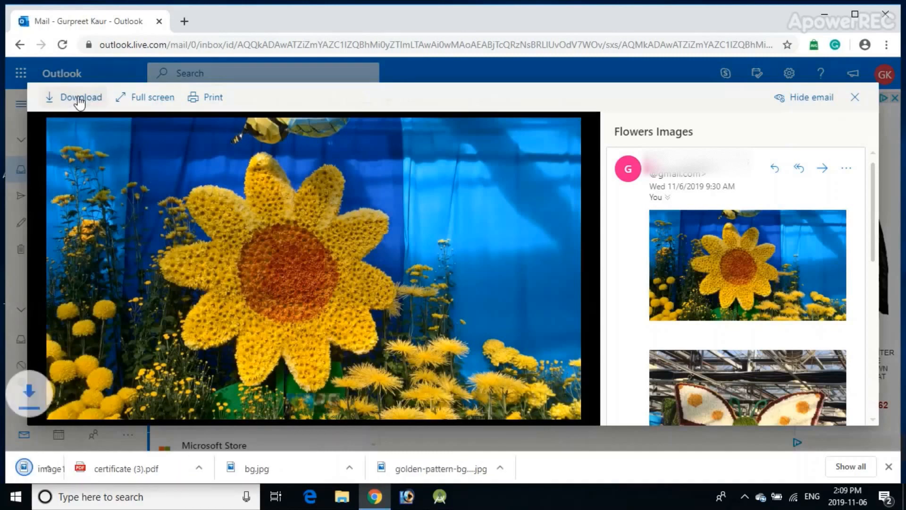
{"action": "left_click", "coordinate": [80, 97]}
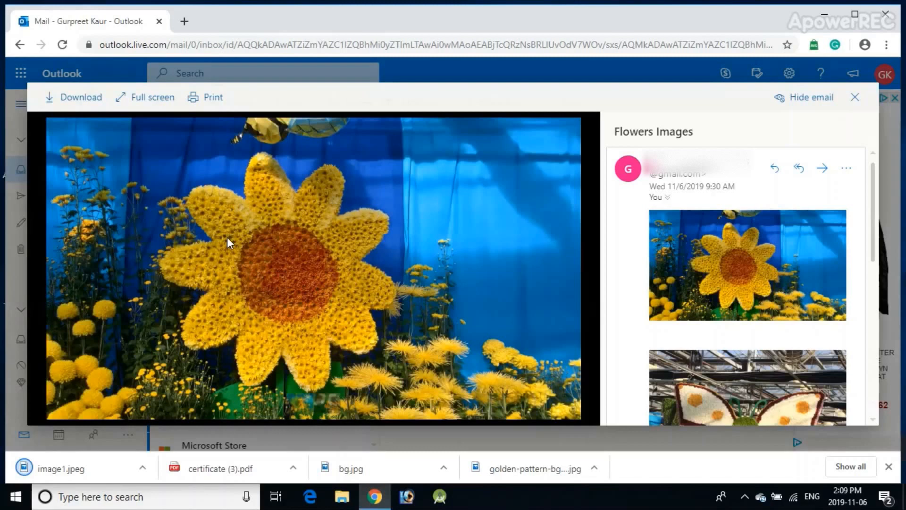
Save the sunflower photo to the Desktop and close the picture viewer
{"action": "right_click", "coordinate": [228, 242]}
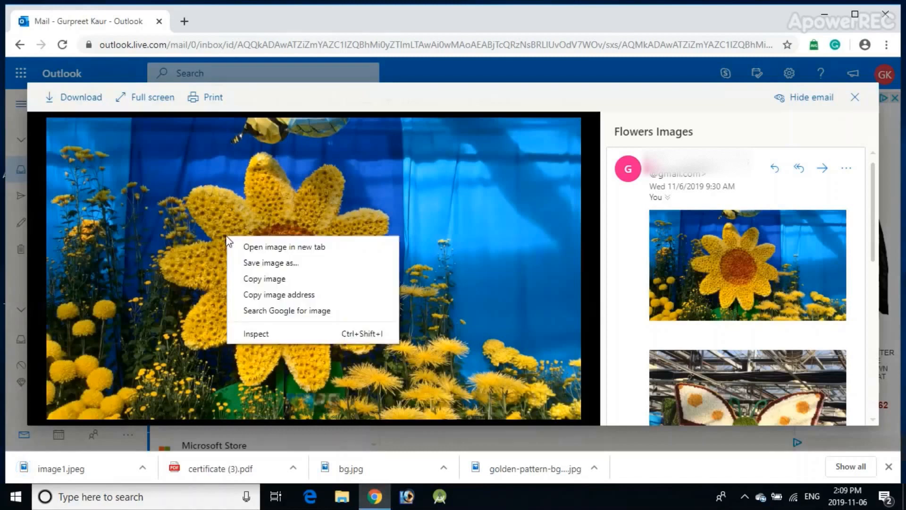
{"action": "mouse_move", "coordinate": [247, 272]}
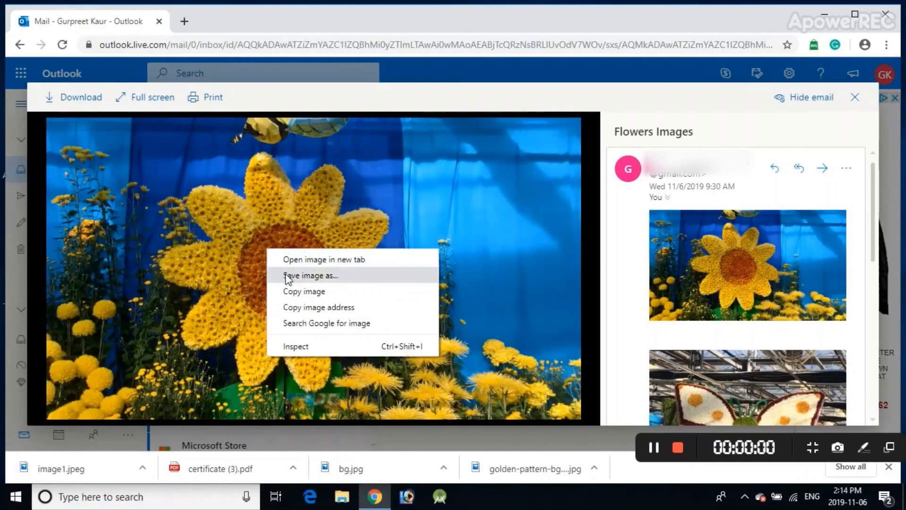
{"action": "left_click", "coordinate": [309, 275]}
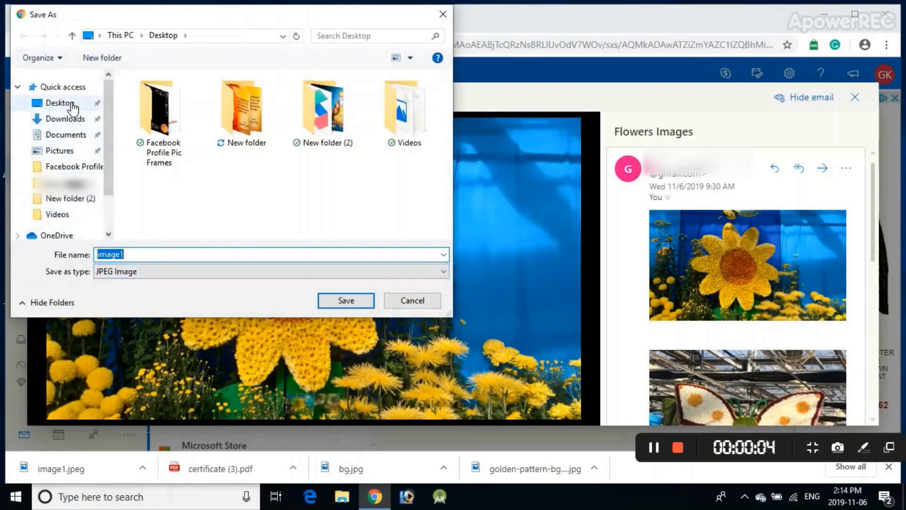
{"action": "left_click", "coordinate": [136, 255]}
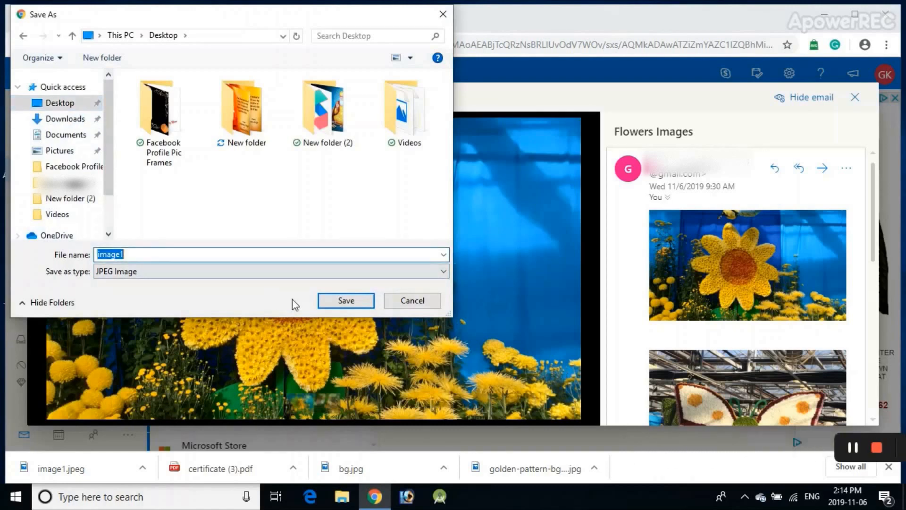
{"action": "left_click", "coordinate": [346, 300]}
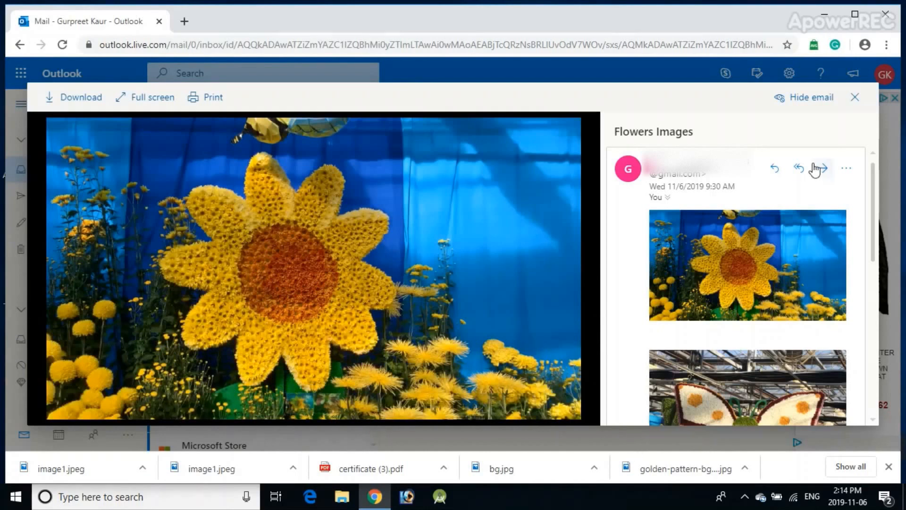
{"action": "left_click", "coordinate": [854, 98]}
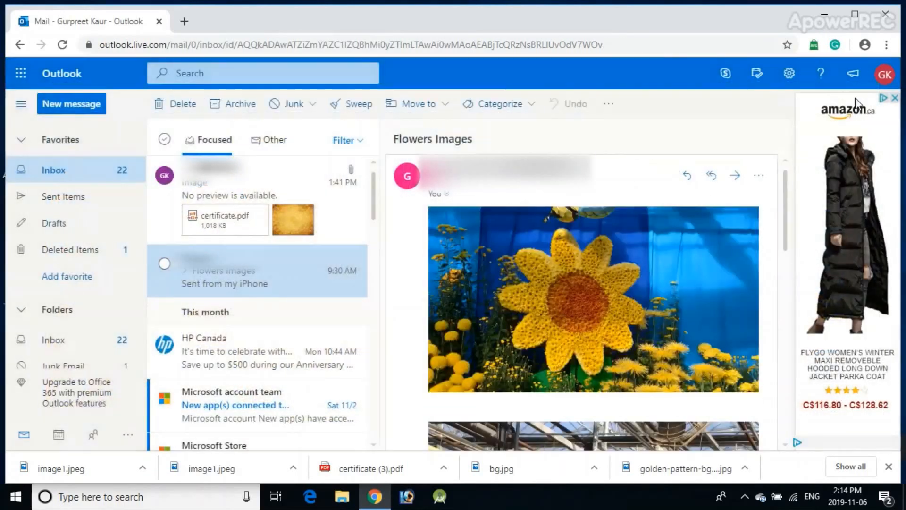
{"action": "mouse_move", "coordinate": [839, 20]}
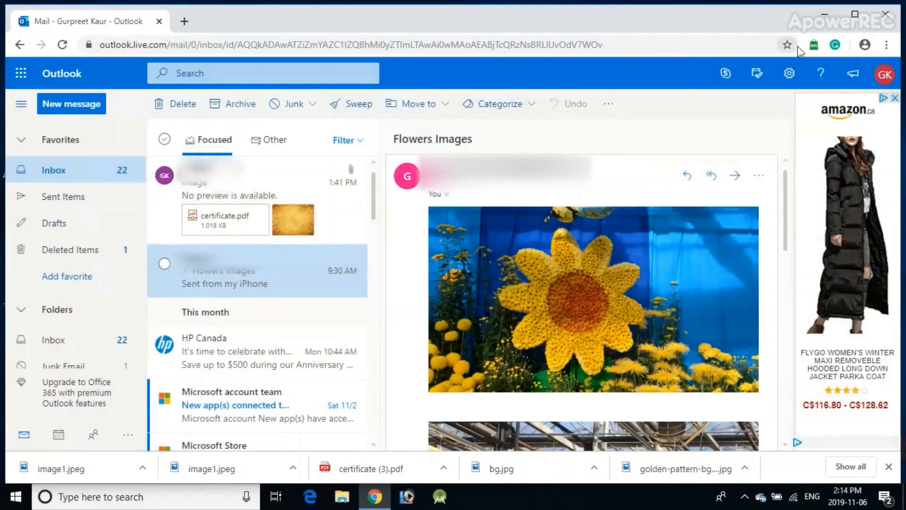
{"action": "mouse_move", "coordinate": [822, 15]}
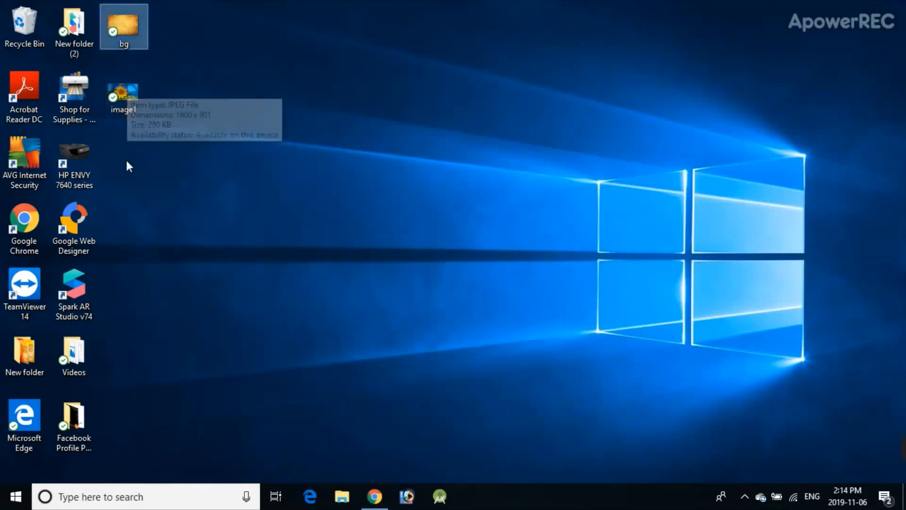
{"action": "mouse_move", "coordinate": [141, 34]}
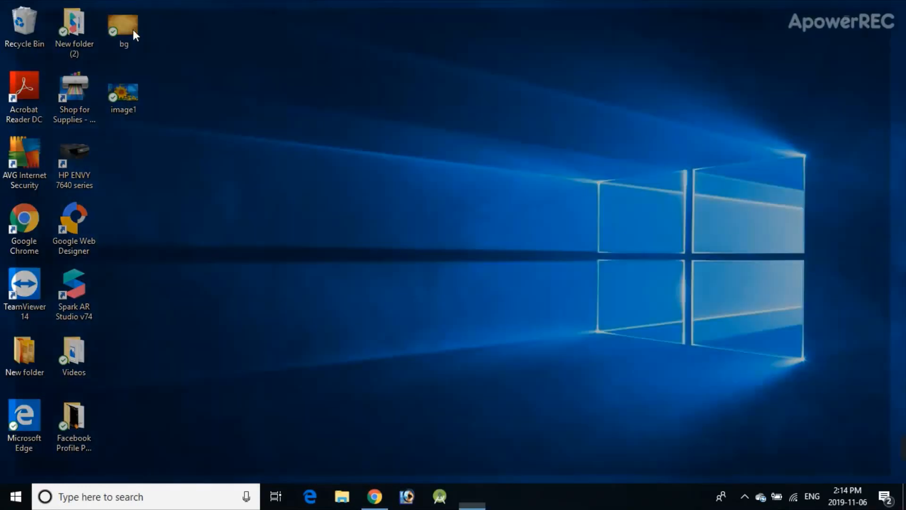
{"action": "double_click", "coordinate": [124, 21]}
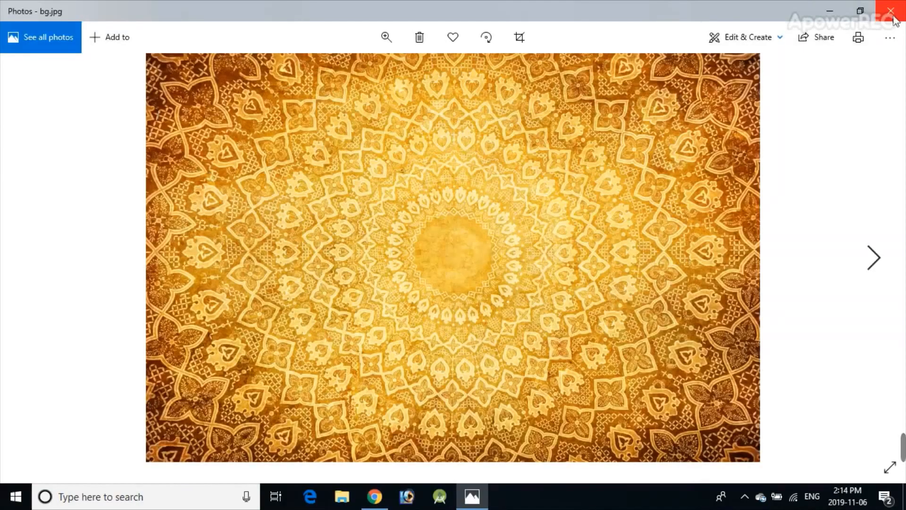
{"action": "left_click", "coordinate": [891, 11]}
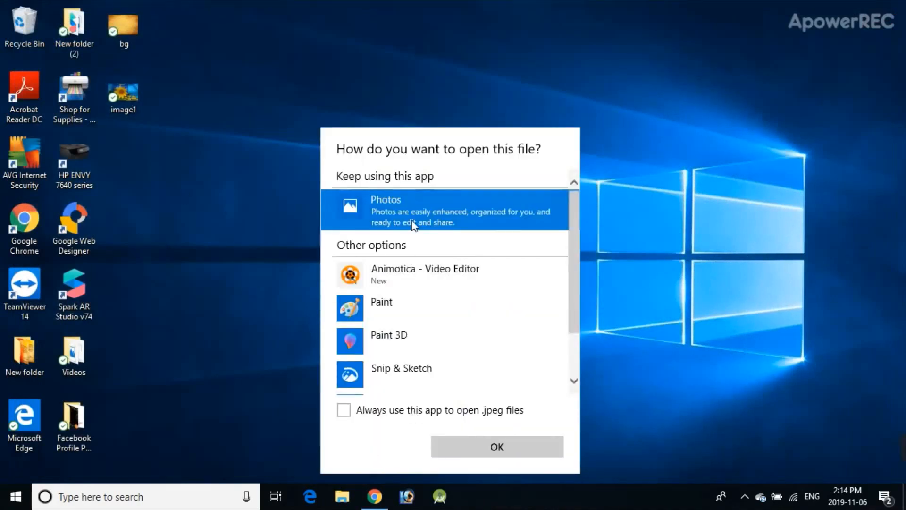
{"action": "left_click", "coordinate": [497, 446]}
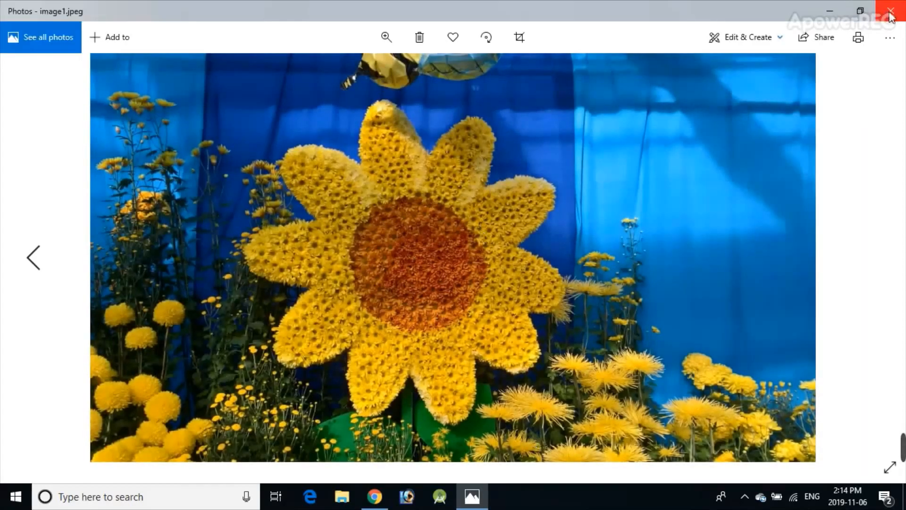
{"action": "left_click", "coordinate": [892, 10]}
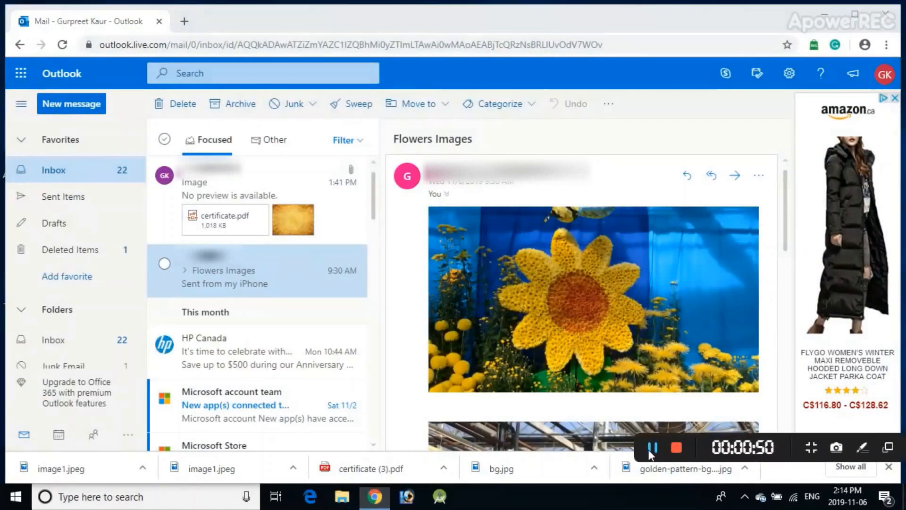
{"action": "mouse_move", "coordinate": [652, 451]}
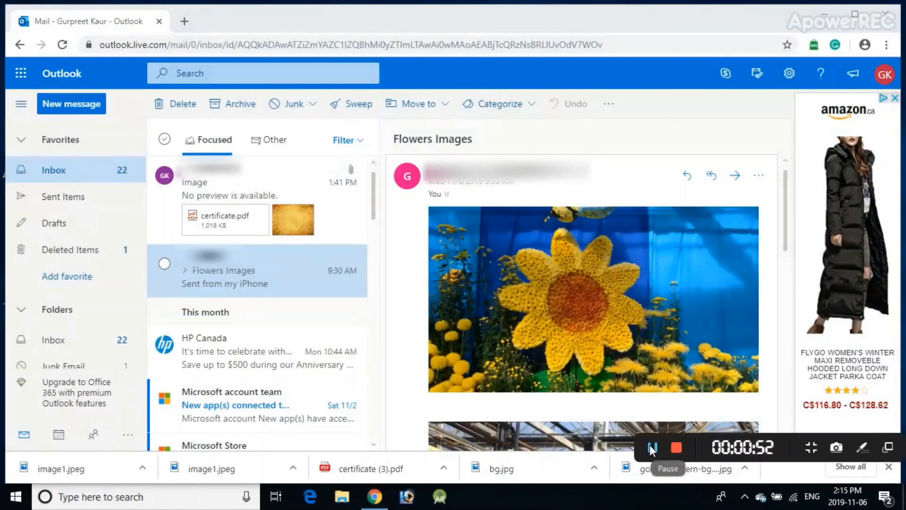